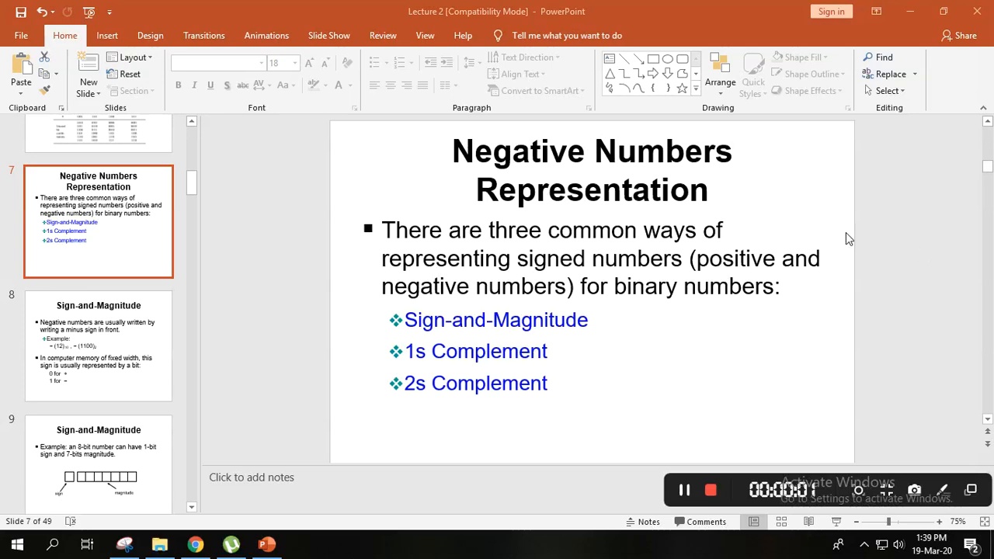
{"action": "mouse_move", "coordinate": [578, 160]}
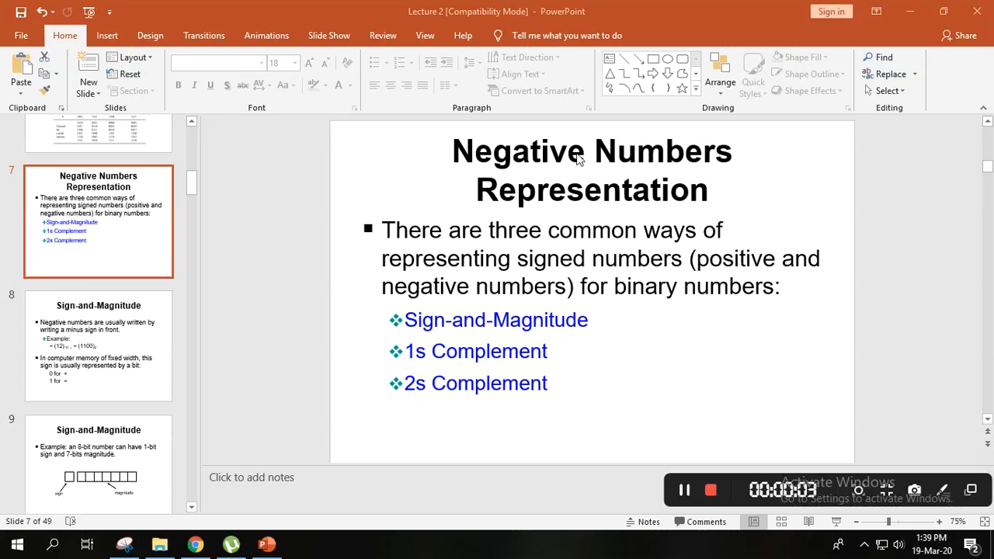
Highlight 'Sign-and-Magnitude' in yellow and circle the three representation methods in red.
{"action": "left_click", "coordinate": [943, 490]}
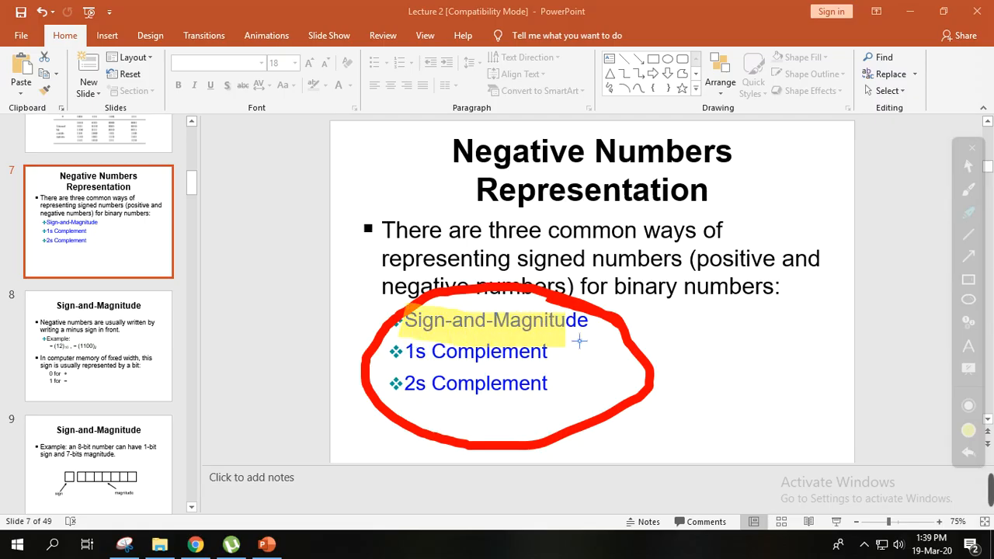
{"action": "mouse_move", "coordinate": [212, 433]}
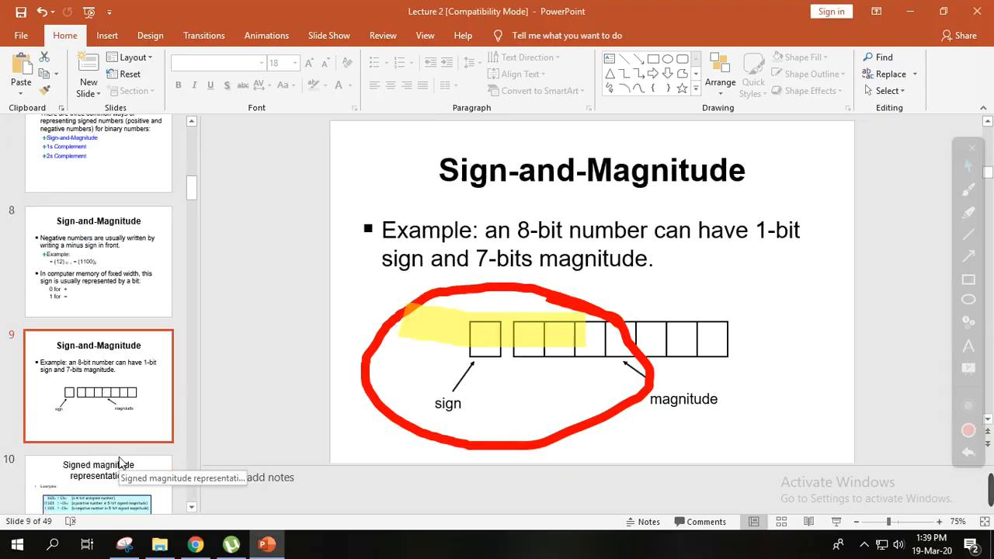
Highlight the single sign box on the 8-bit Sign-and-Magnitude slide in yellow.
{"action": "right_click", "coordinate": [544, 243]}
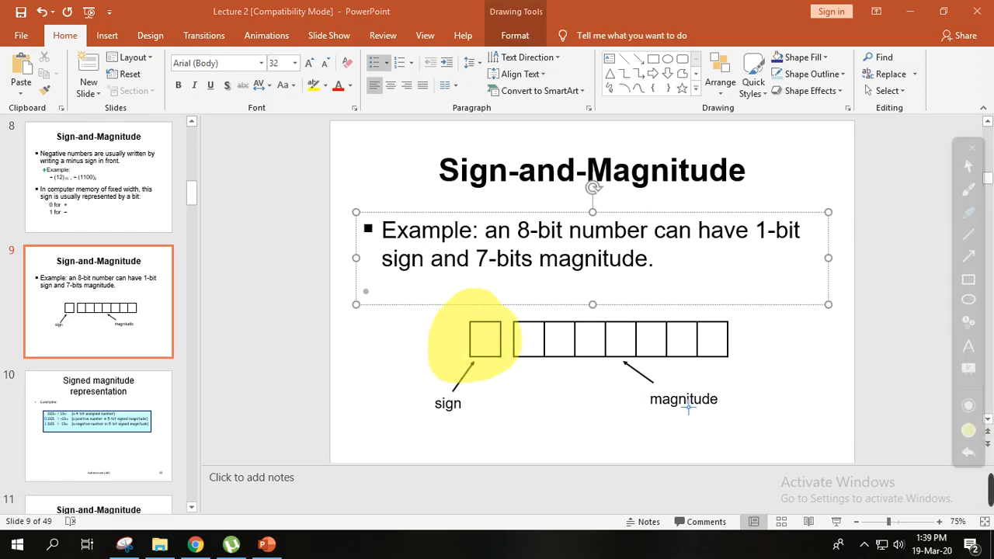
{"action": "mouse_move", "coordinate": [495, 377]}
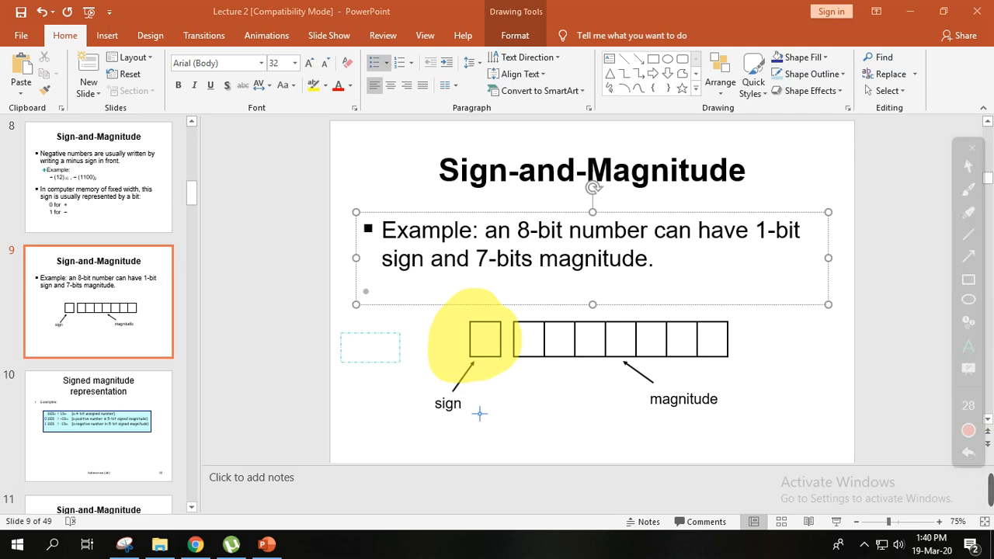
Write '0-positive' and '1-negative' in red beside the sign box.
{"action": "type", "text": "0-positive"}
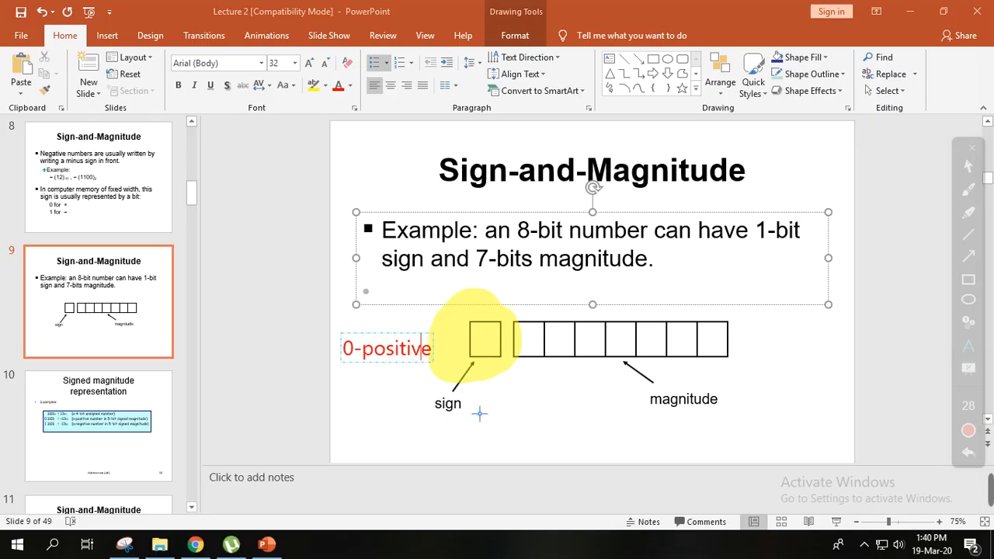
{"action": "type", "text": "1-n"}
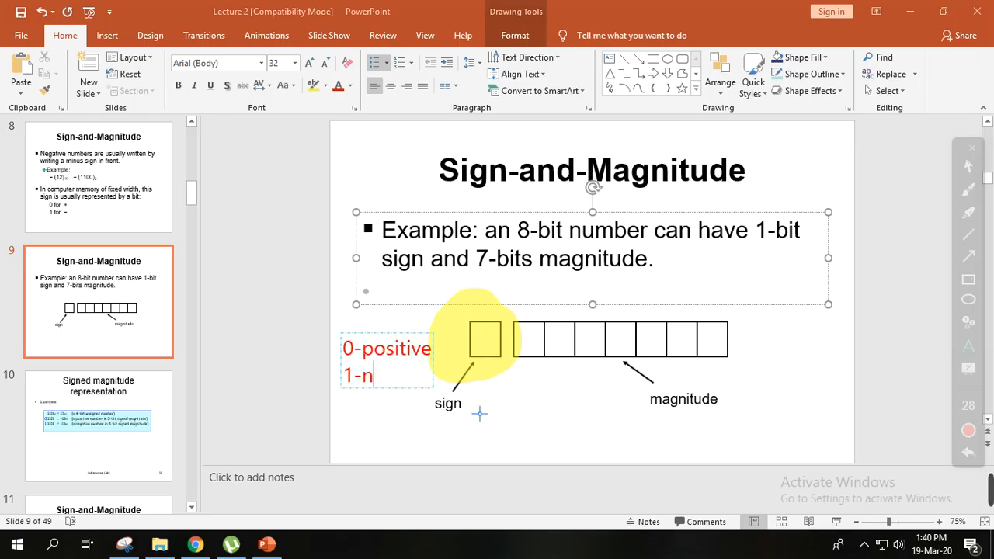
{"action": "type", "text": "egative"}
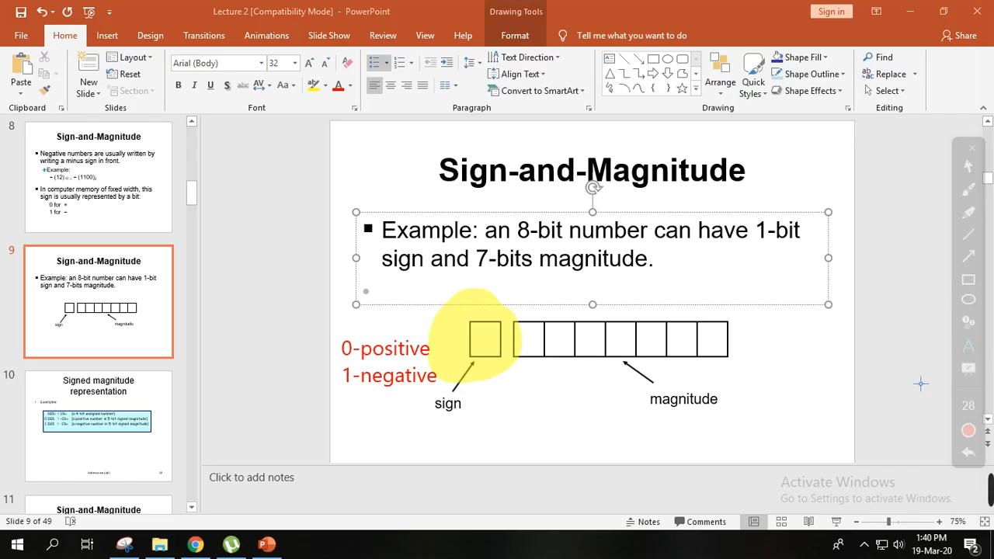
{"action": "mouse_move", "coordinate": [292, 435]}
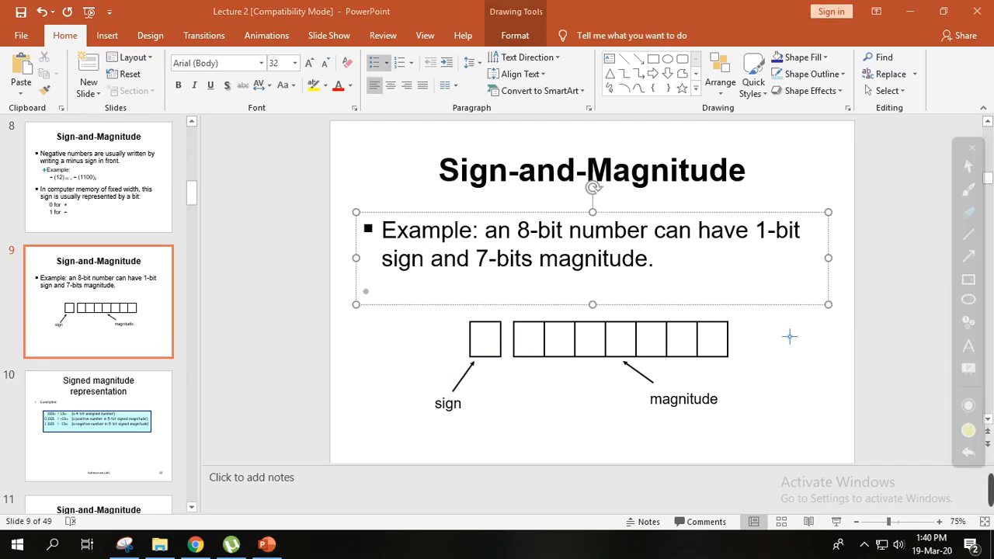
{"action": "mouse_move", "coordinate": [125, 405]}
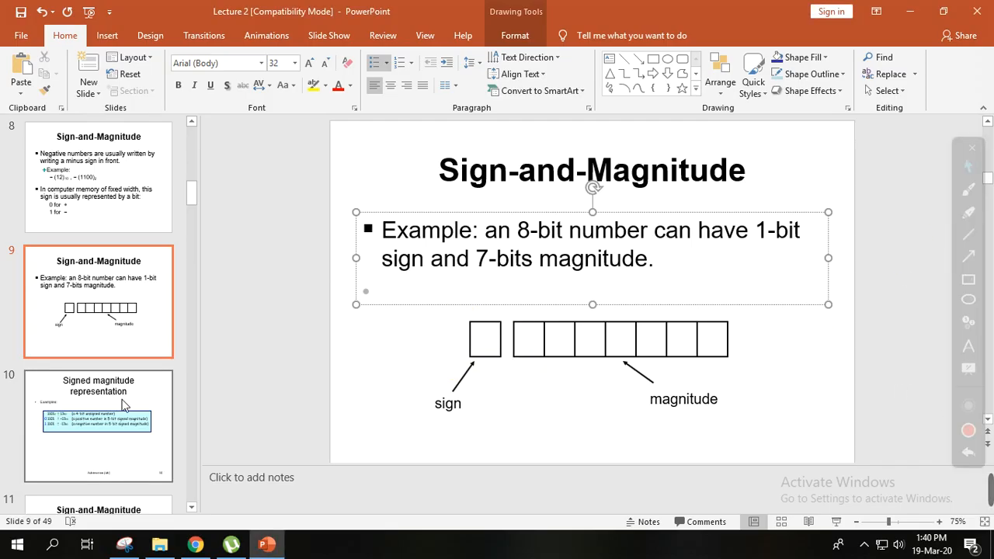
Select the slide 10 thumbnail to show the 1101 signed magnitude examples.
{"action": "left_click", "coordinate": [99, 427]}
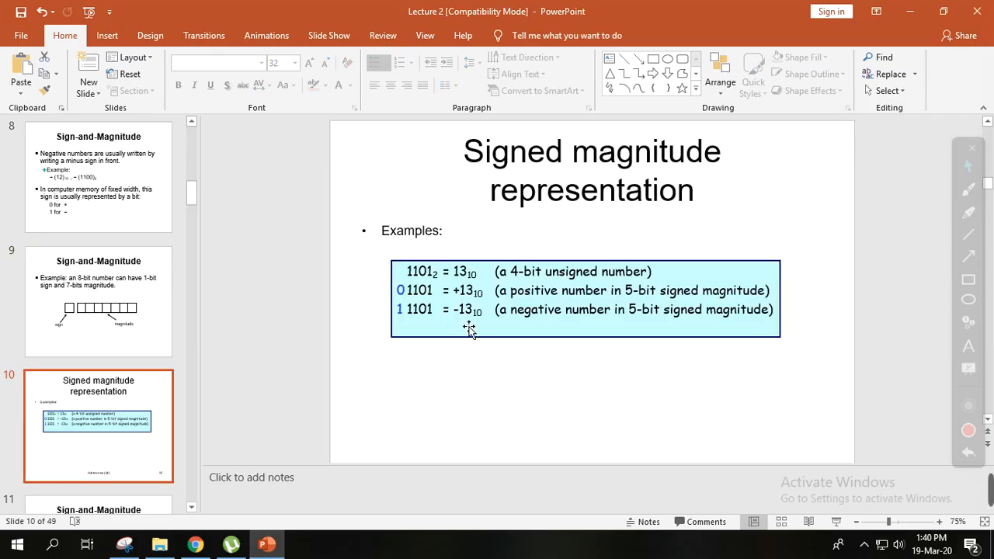
{"action": "mouse_move", "coordinate": [492, 339]}
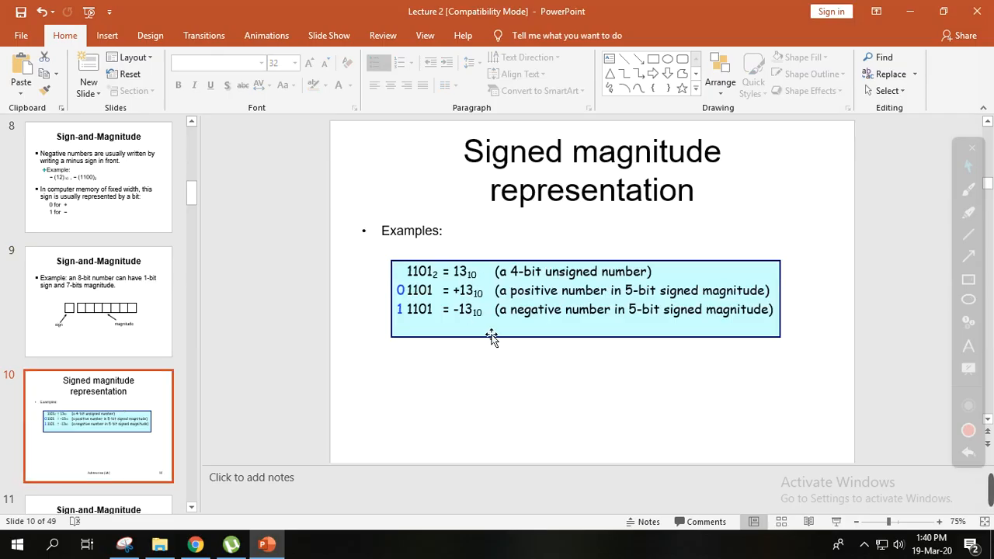
{"action": "mouse_move", "coordinate": [461, 358]}
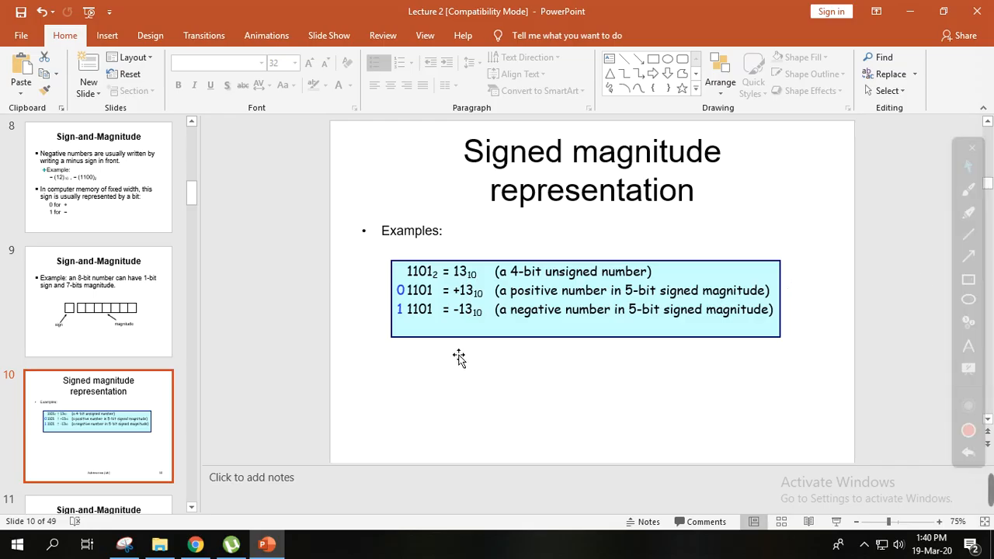
{"action": "mouse_move", "coordinate": [506, 286]}
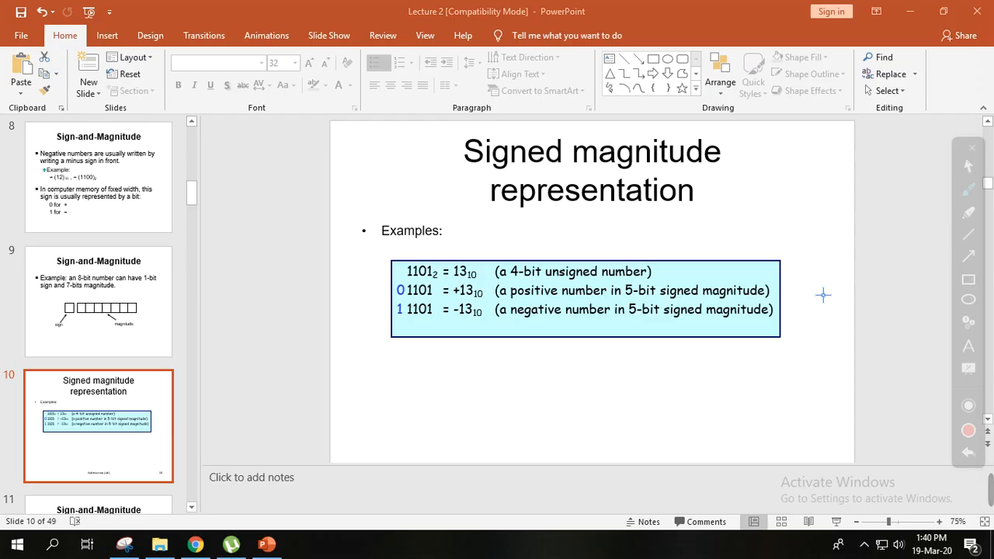
{"action": "mouse_move", "coordinate": [410, 359]}
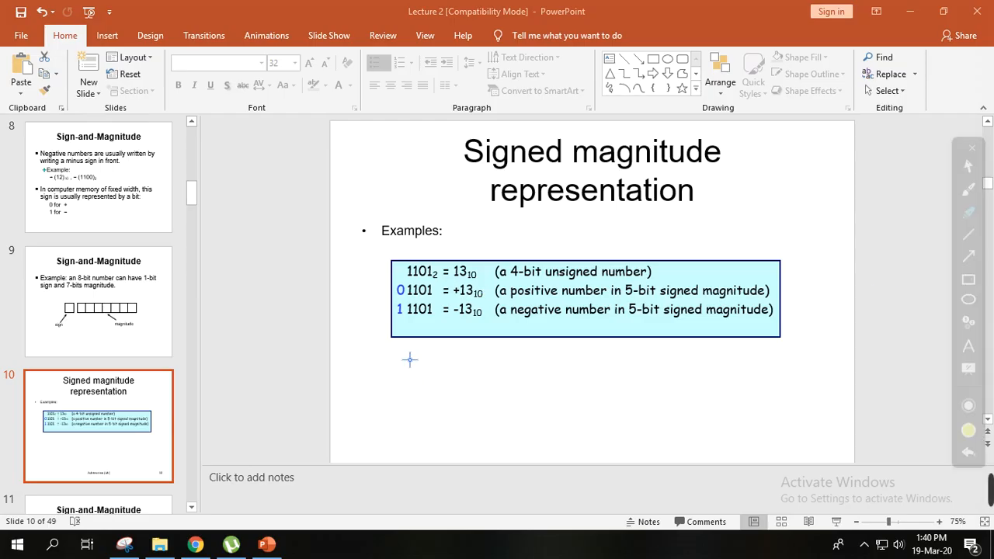
{"action": "mouse_move", "coordinate": [408, 291]}
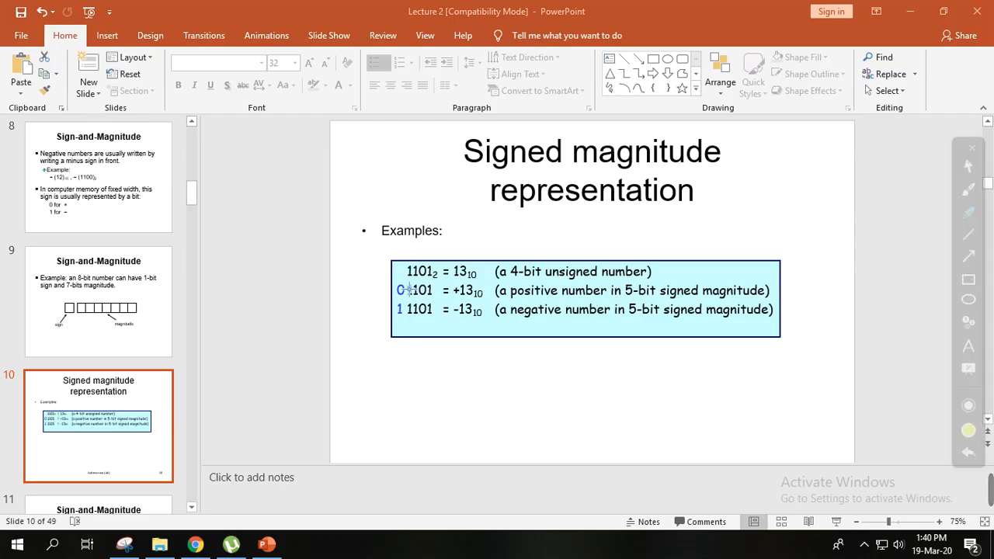
{"action": "mouse_move", "coordinate": [455, 290]}
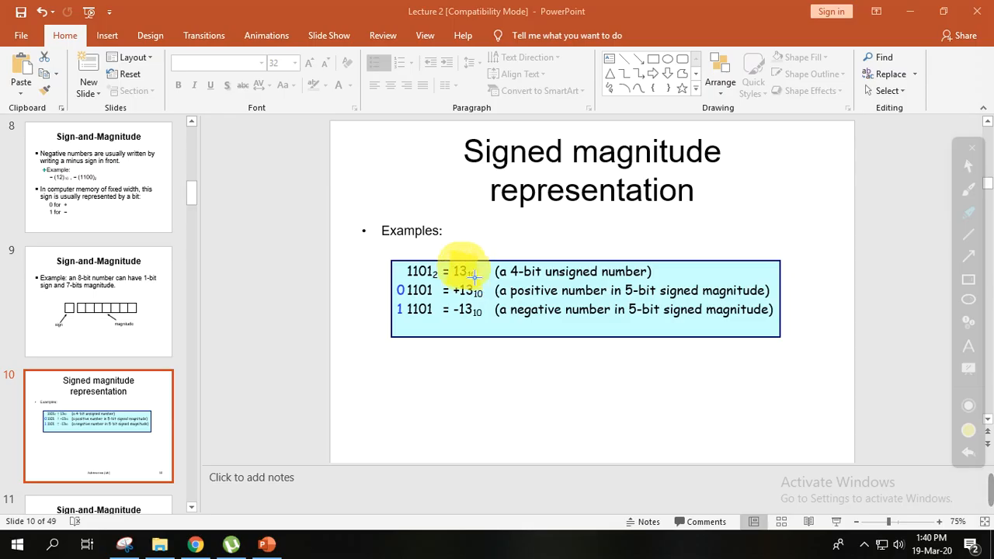
{"action": "mouse_move", "coordinate": [500, 322]}
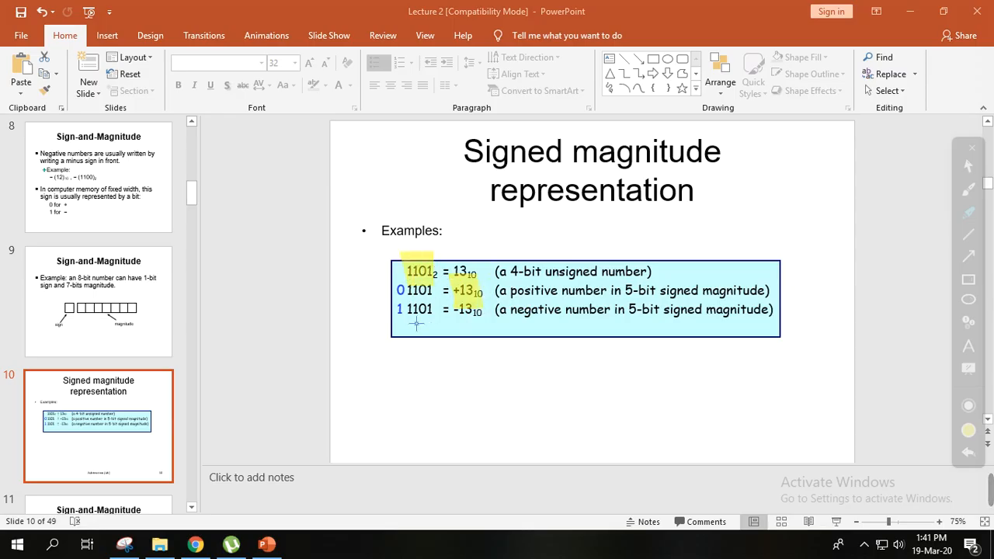
{"action": "mouse_move", "coordinate": [428, 332]}
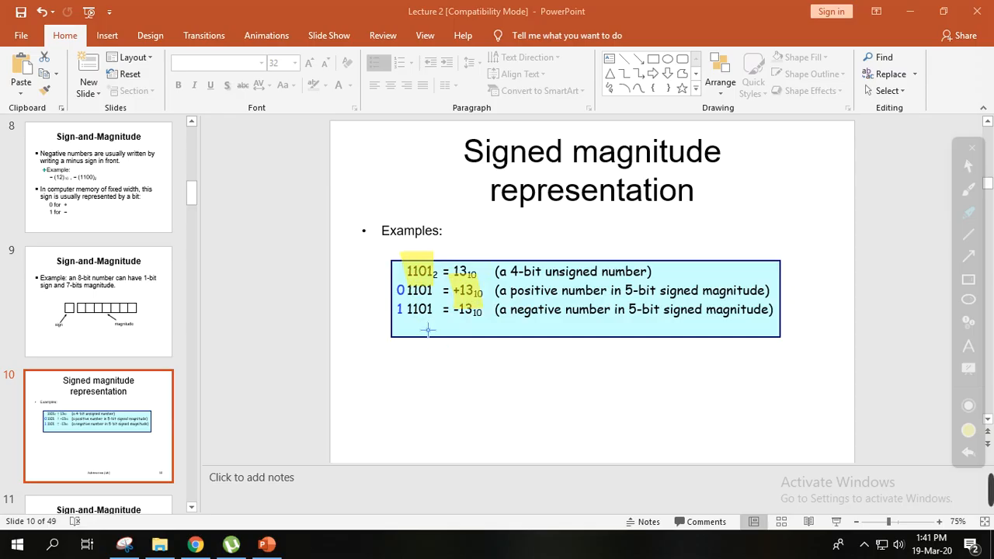
{"action": "mouse_move", "coordinate": [462, 304]}
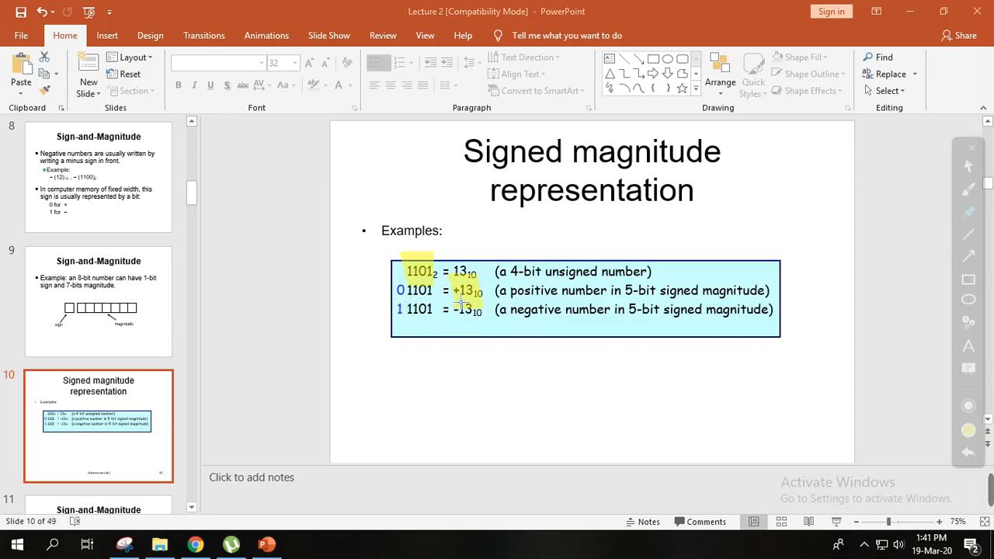
{"action": "mouse_move", "coordinate": [466, 311]}
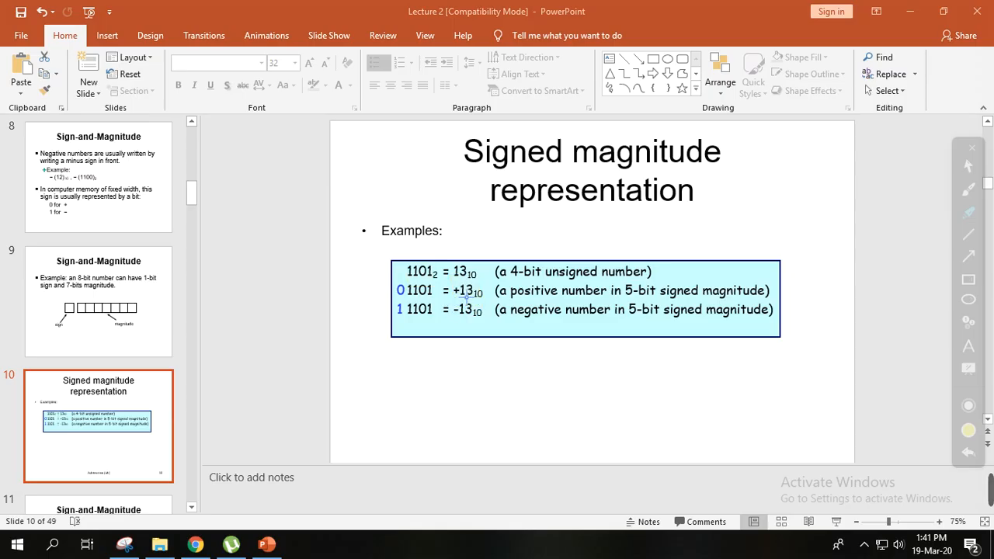
Highlight 1101 and +13 in the positive example row in yellow.
{"action": "left_click_drag", "start_coordinate": [455, 271], "coordinate": [482, 290]}
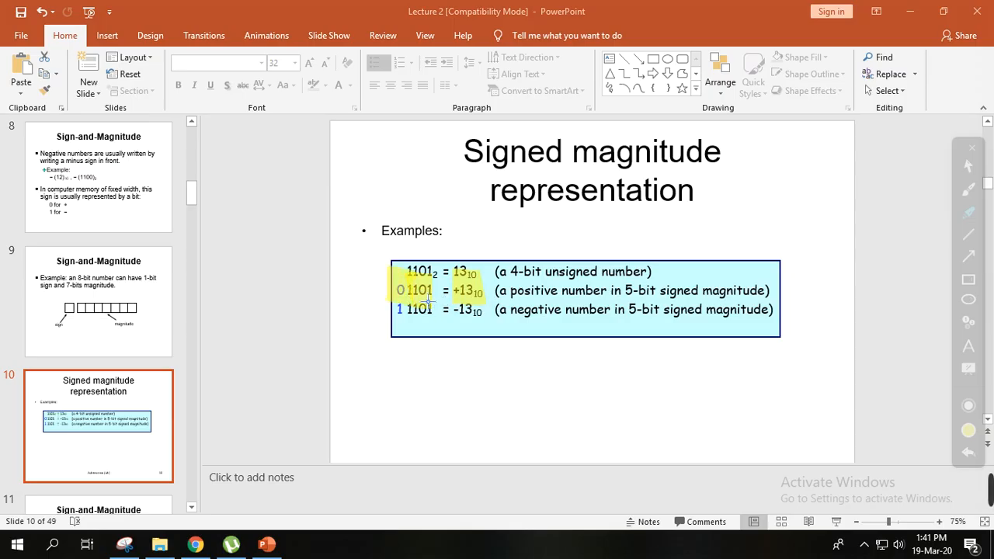
{"action": "mouse_move", "coordinate": [432, 320]}
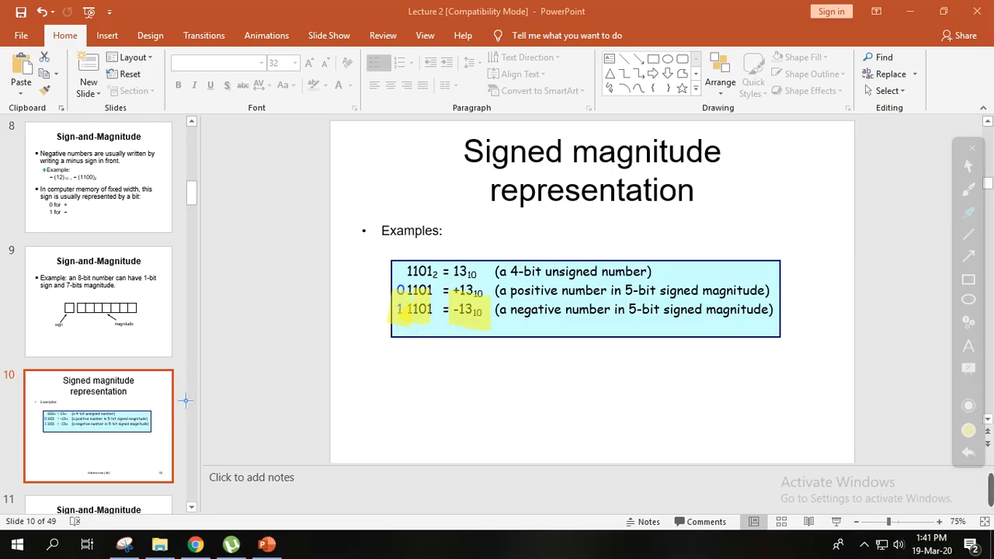
{"action": "mouse_move", "coordinate": [297, 291]}
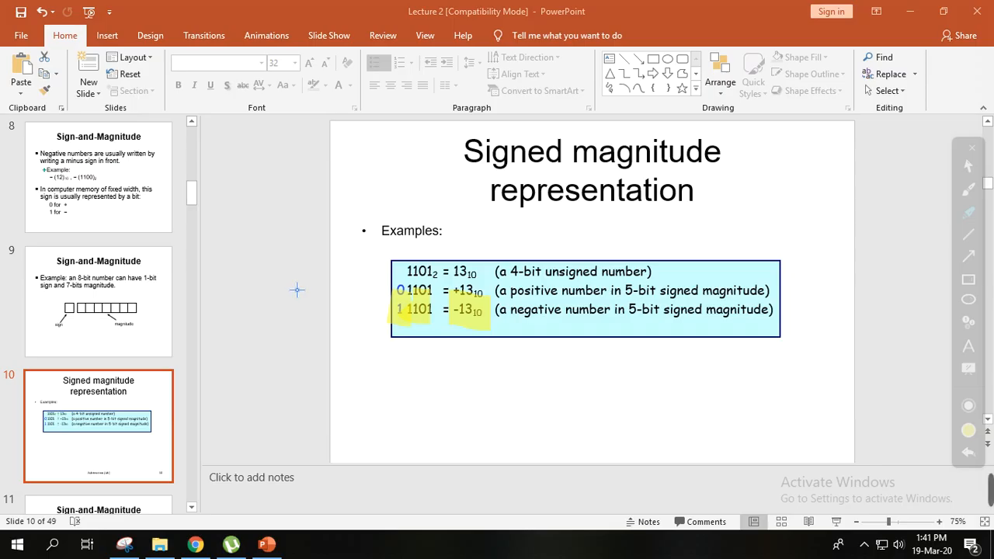
{"action": "mouse_move", "coordinate": [320, 299]}
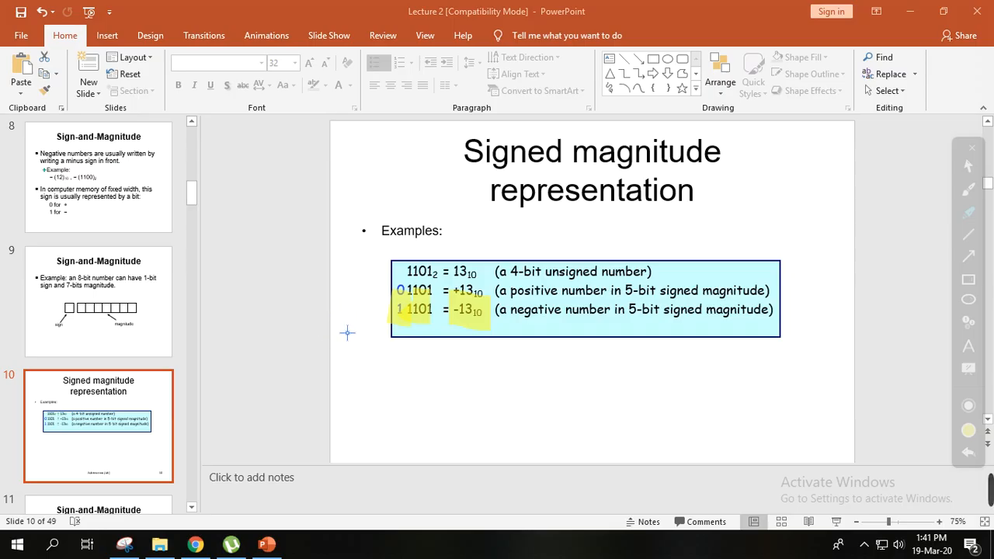
{"action": "mouse_move", "coordinate": [361, 340]}
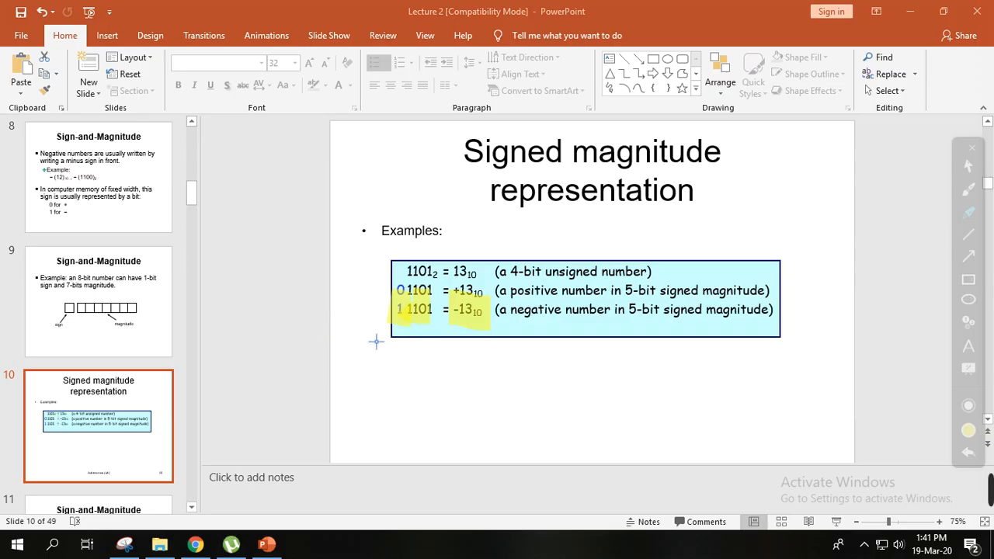
{"action": "mouse_move", "coordinate": [385, 338]}
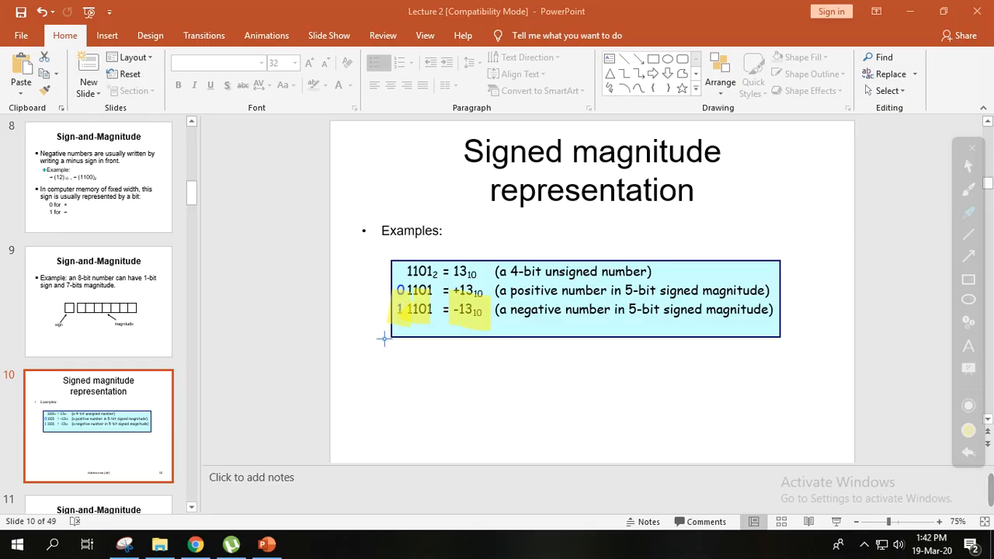
{"action": "mouse_move", "coordinate": [514, 336]}
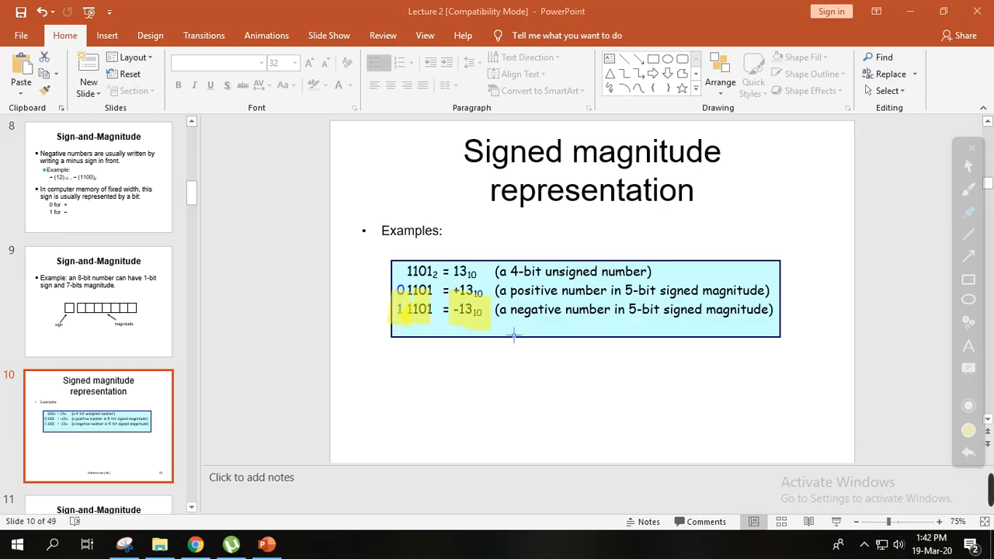